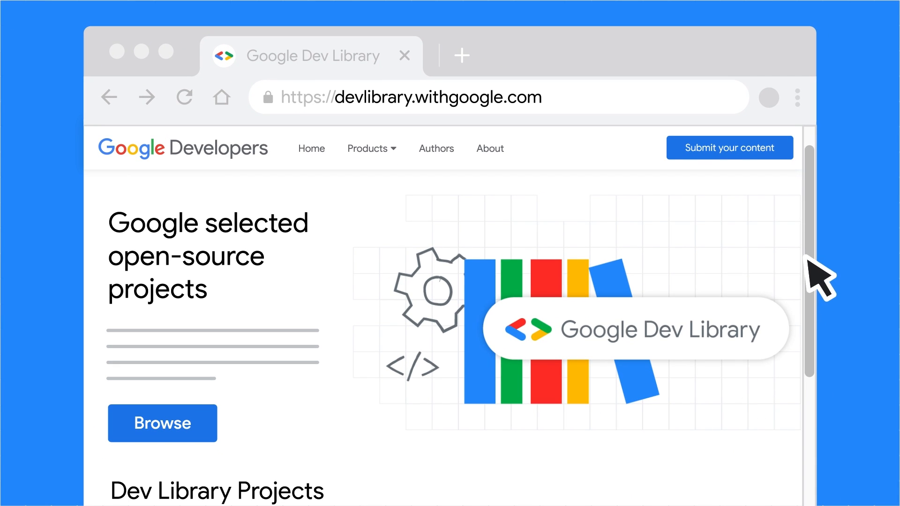
Step: Scroll down the product cards and open the Firebase product page
scroll("down", 3)
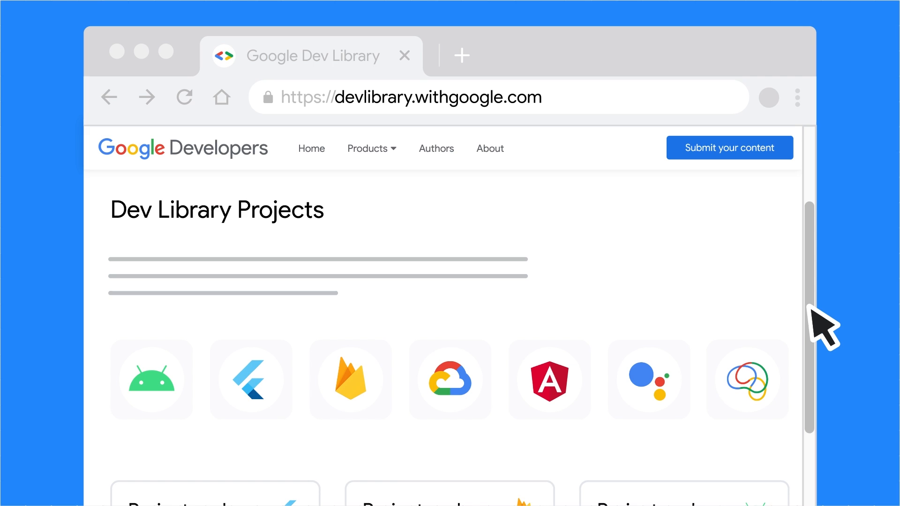
scroll("down", 3)
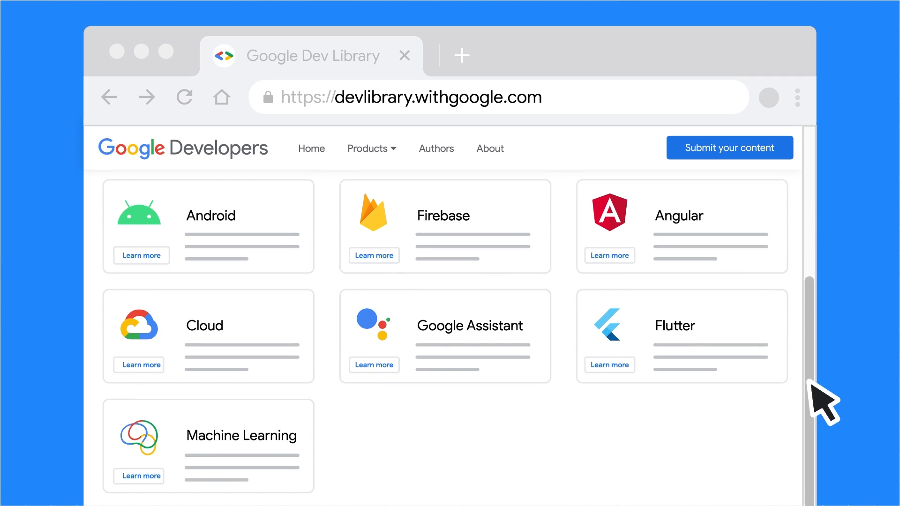
scroll("down", 3)
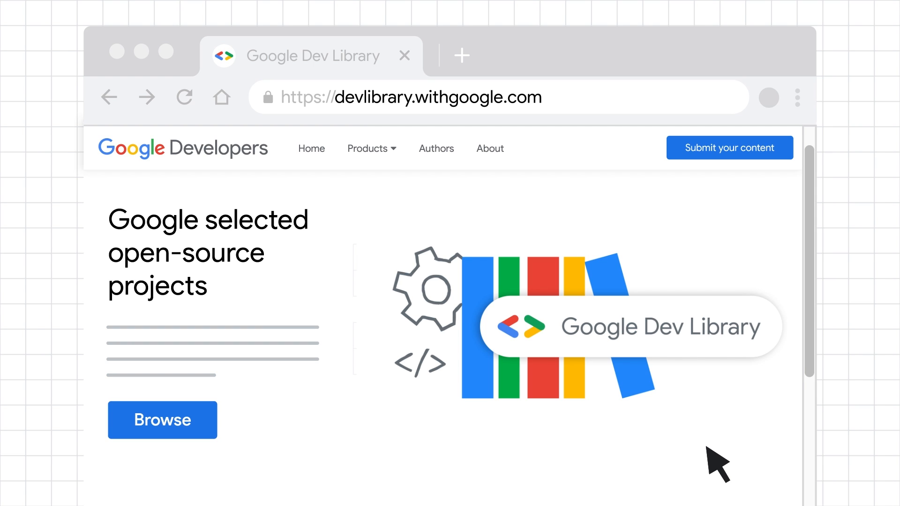
scroll("down", 3)
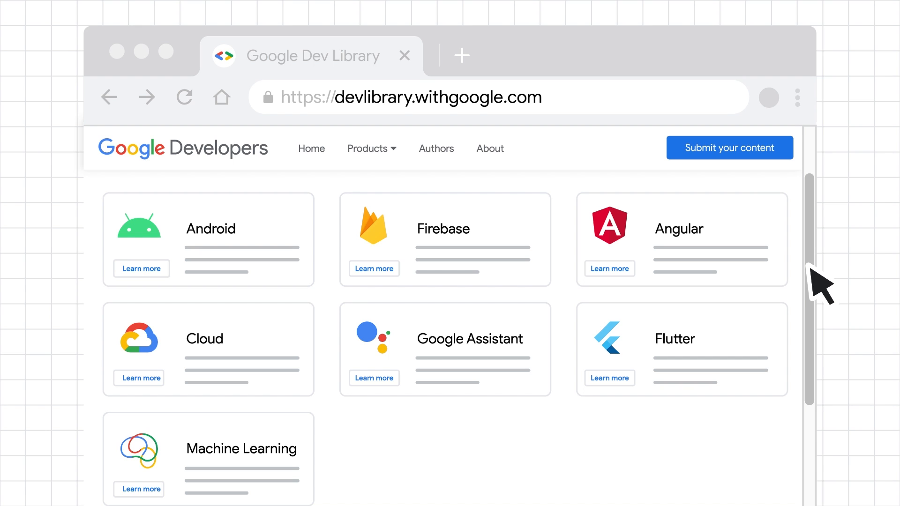
mouse_move(588, 287)
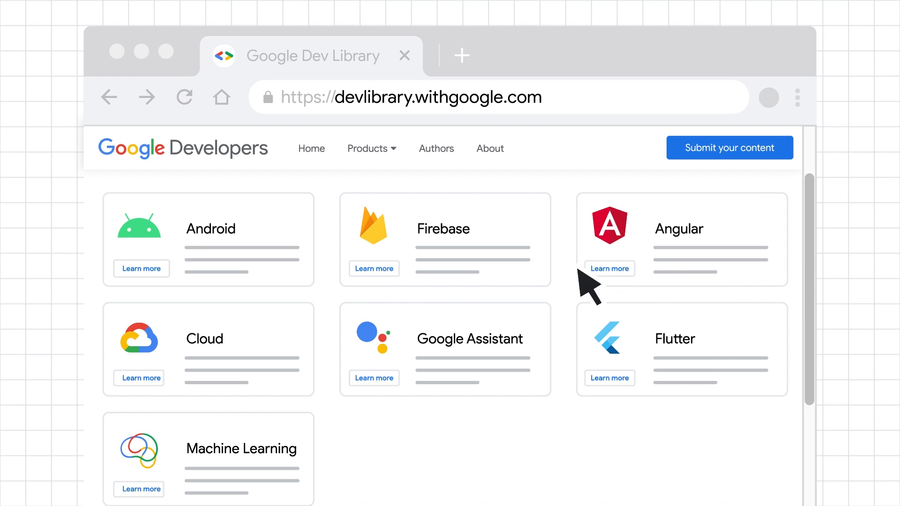
left_click(374, 269)
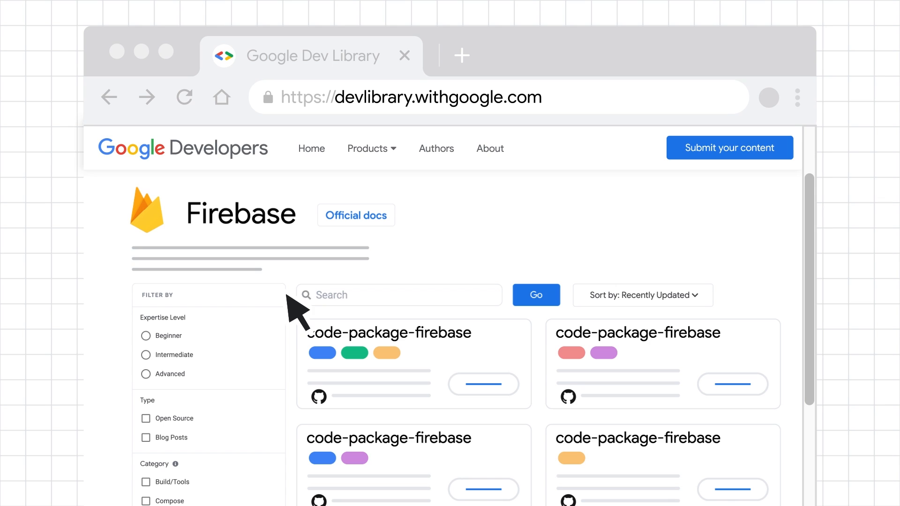
mouse_move(224, 485)
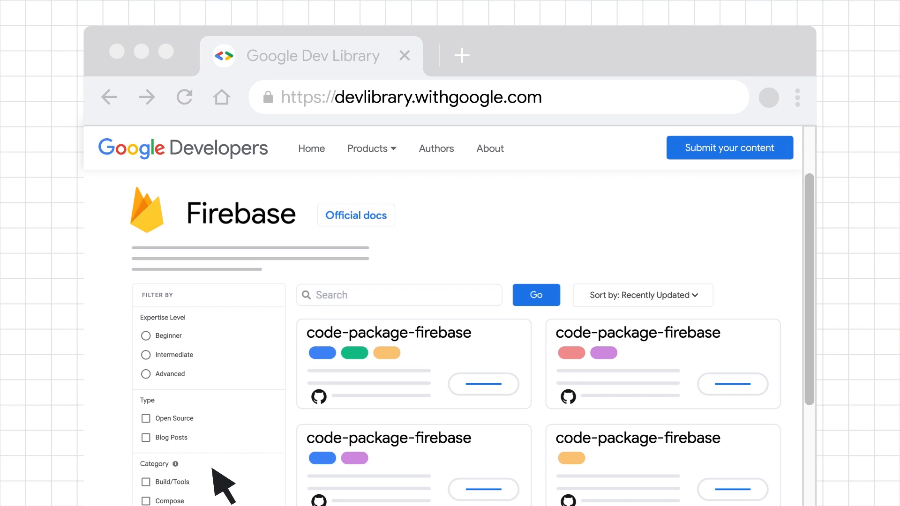
mouse_move(224, 353)
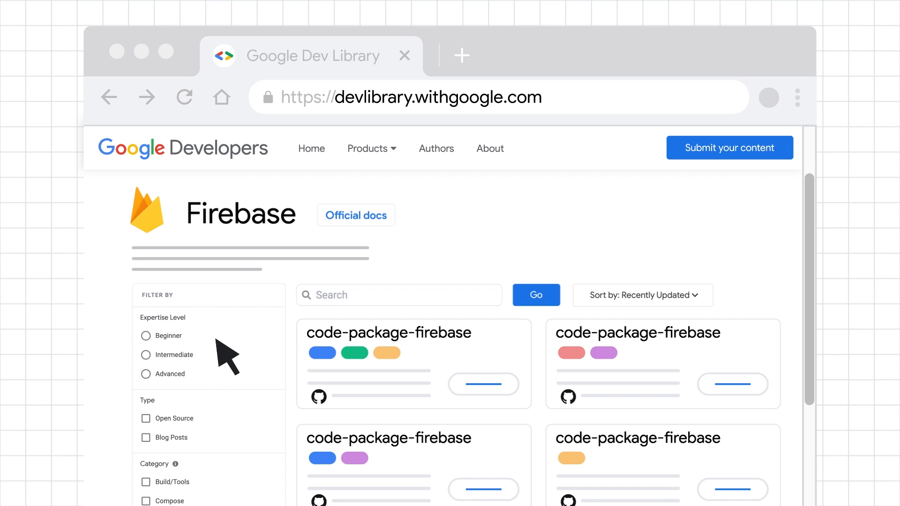
mouse_move(232, 434)
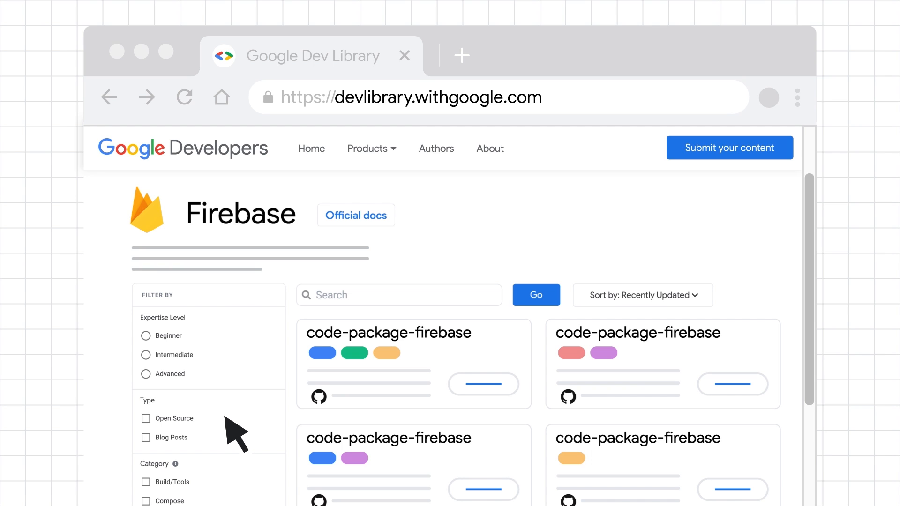
Step: Search the Firebase projects for 'Samples'
type("Samples")
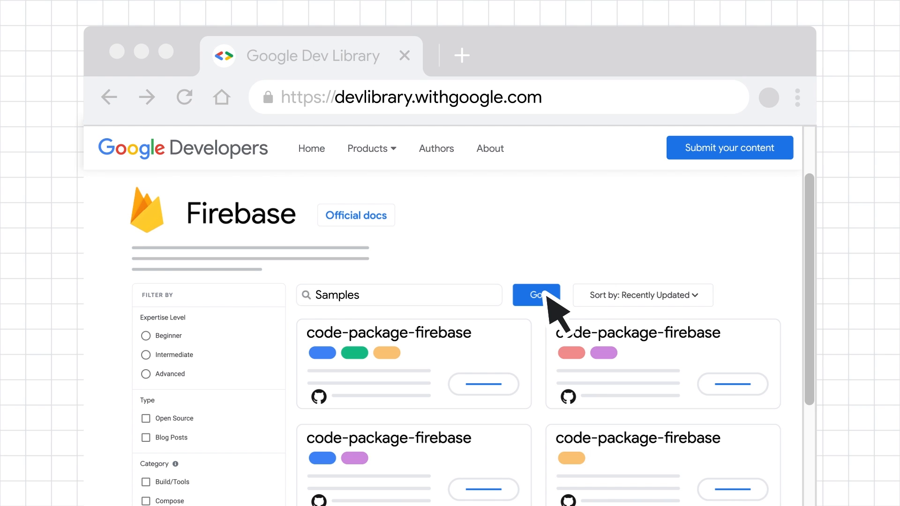
left_click(535, 295)
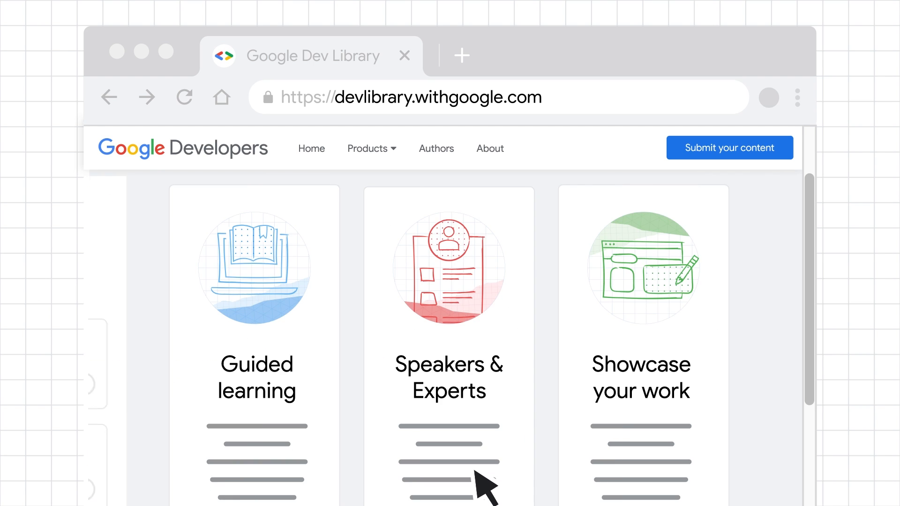
Step: Open the Authors page and scroll through the author profile grid
left_click(435, 148)
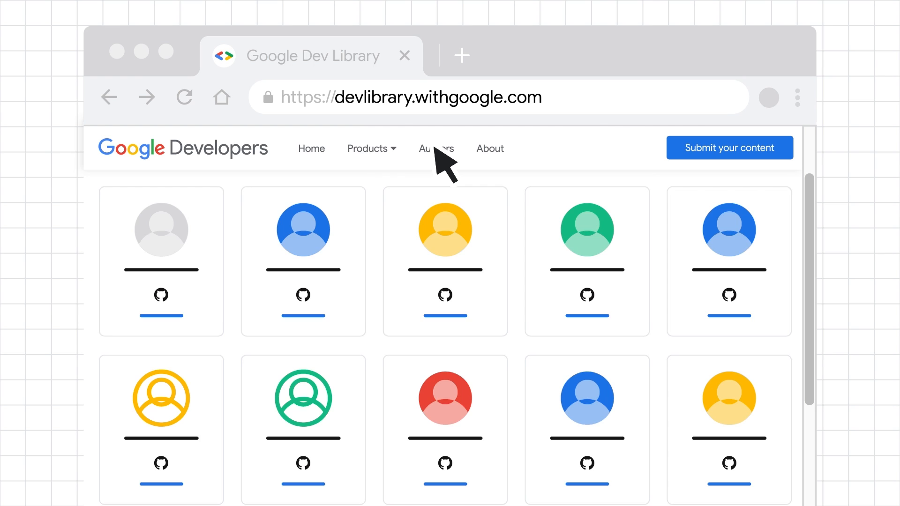
scroll("down", 3)
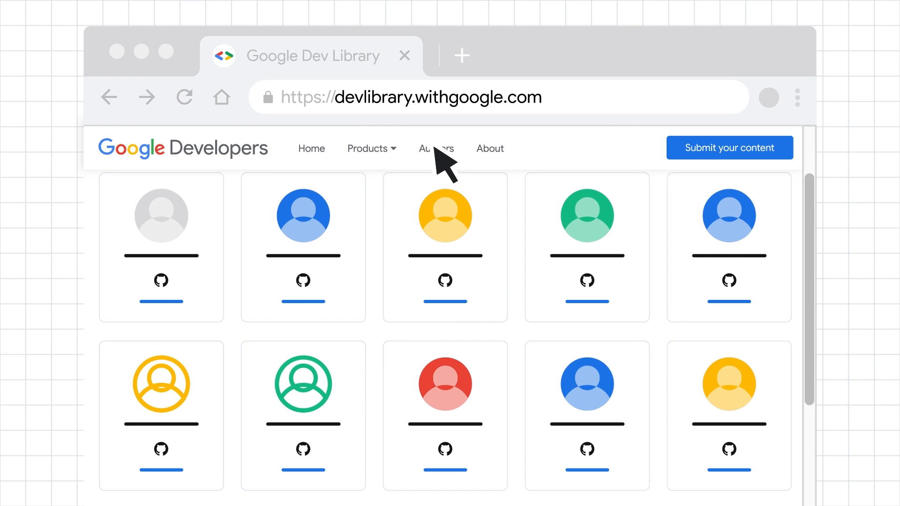
scroll("down", 3)
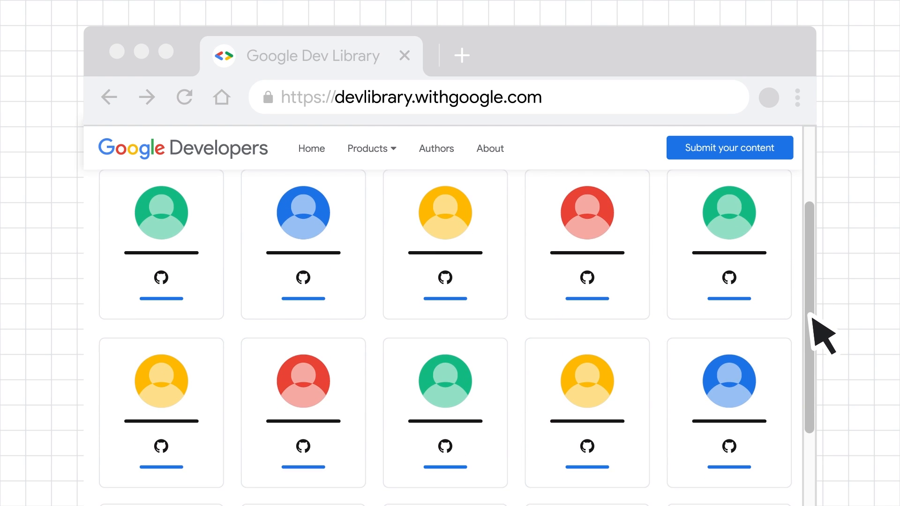
mouse_move(608, 293)
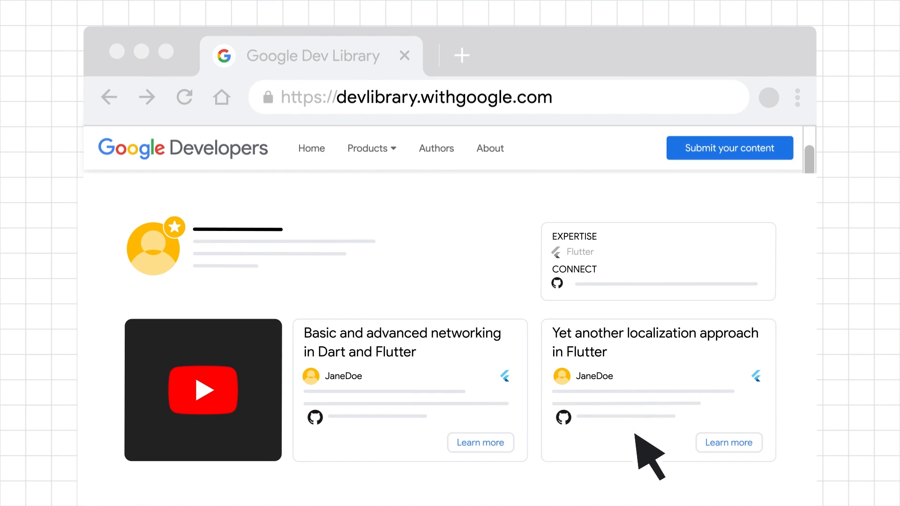
Step: Open youtube.com/googlecode, then return to the Dev Library home page
left_click(202, 389)
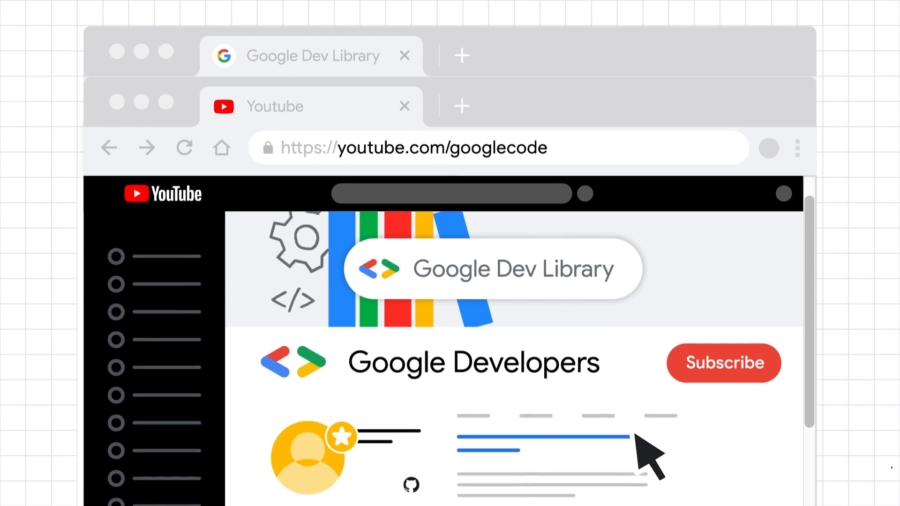
left_click(404, 56)
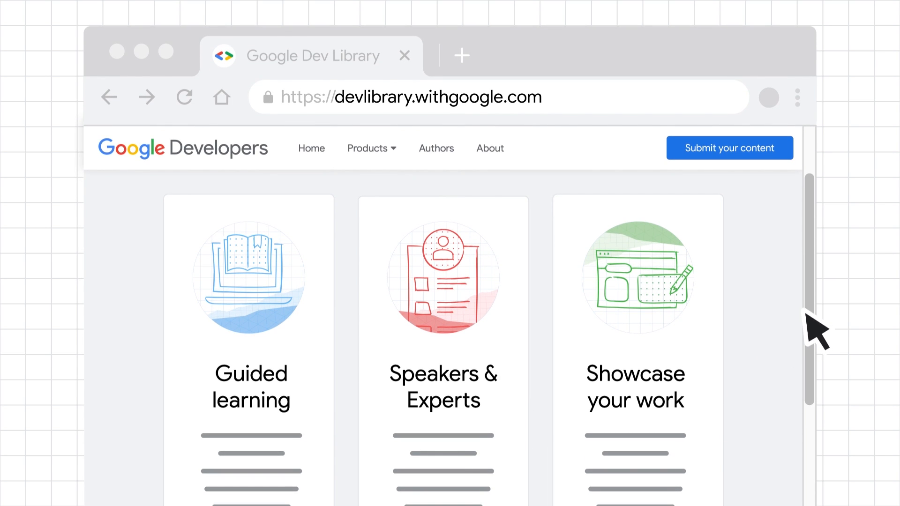
Step: Scroll down the home page to the newsletter Email Address and Subscribe form
scroll("down", 3)
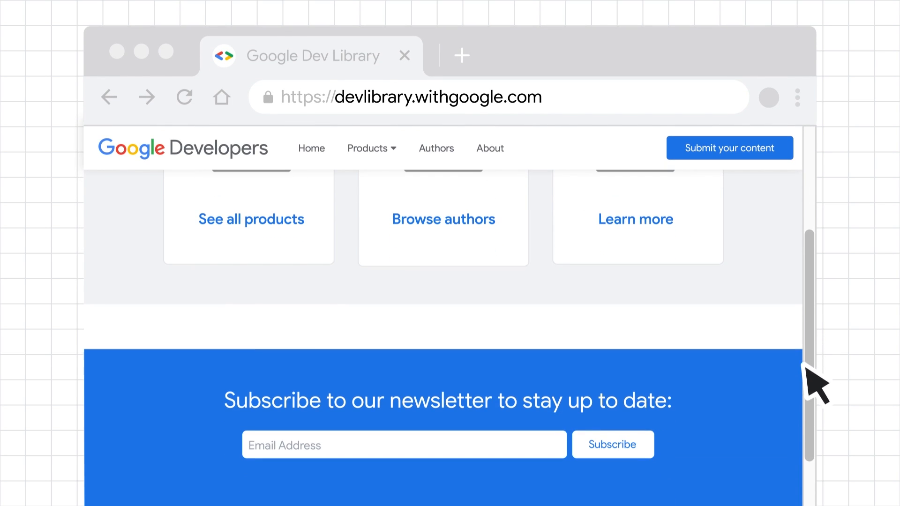
mouse_move(657, 468)
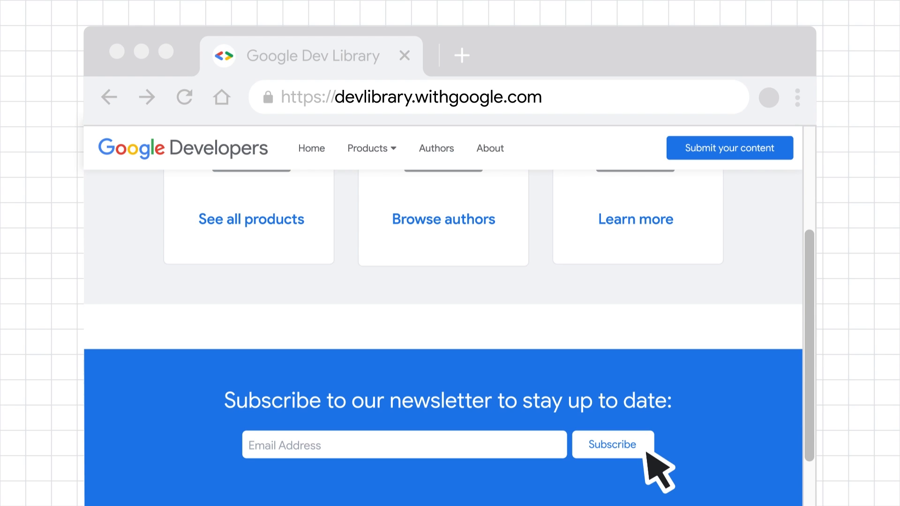